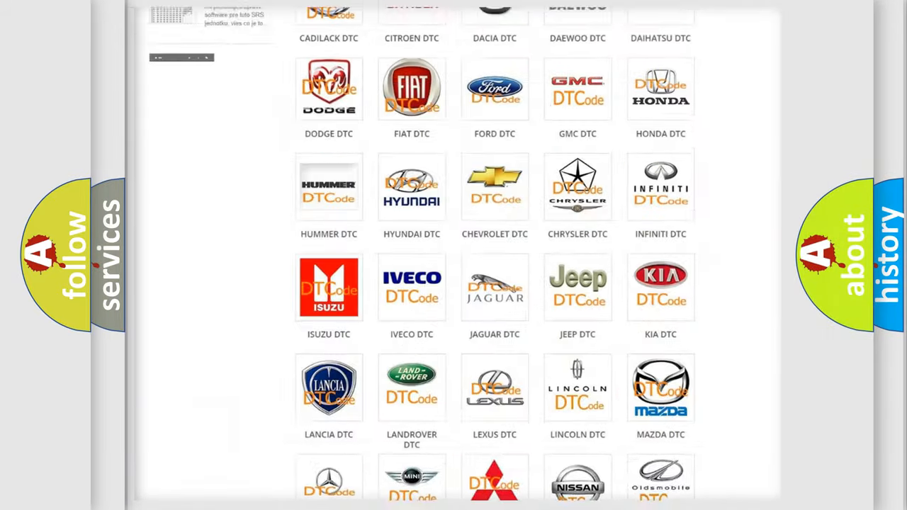
Pick the Jeep tile from the DTC brand grid and scroll its code list (B1387, B1A07:01)
scroll("up", 3)
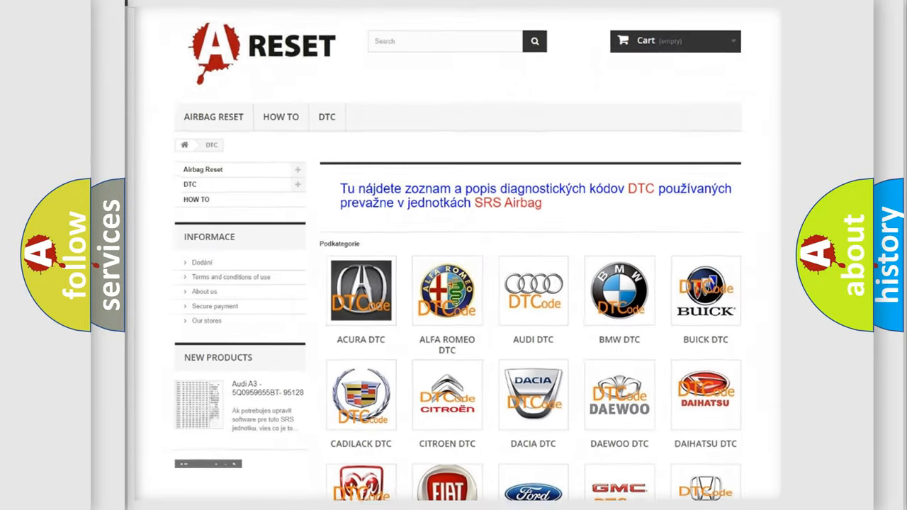
scroll("down", 3)
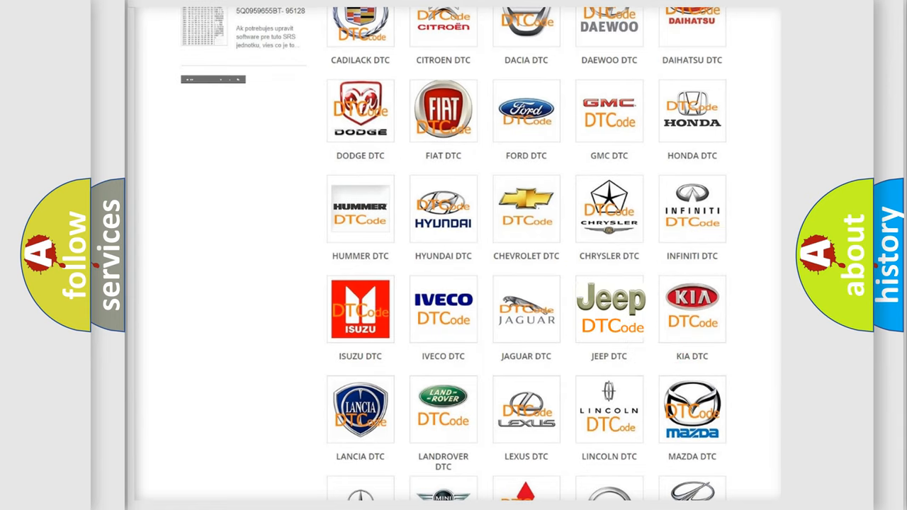
left_click(608, 308)
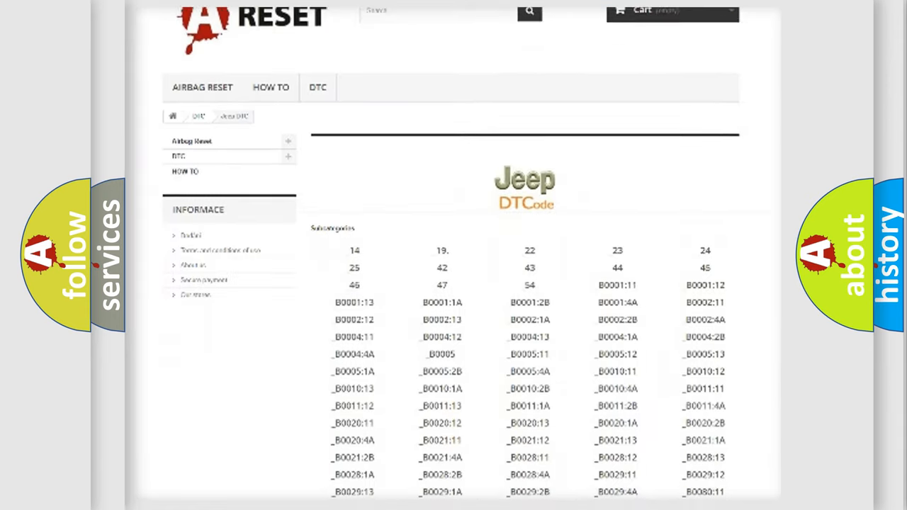
scroll("down", 3)
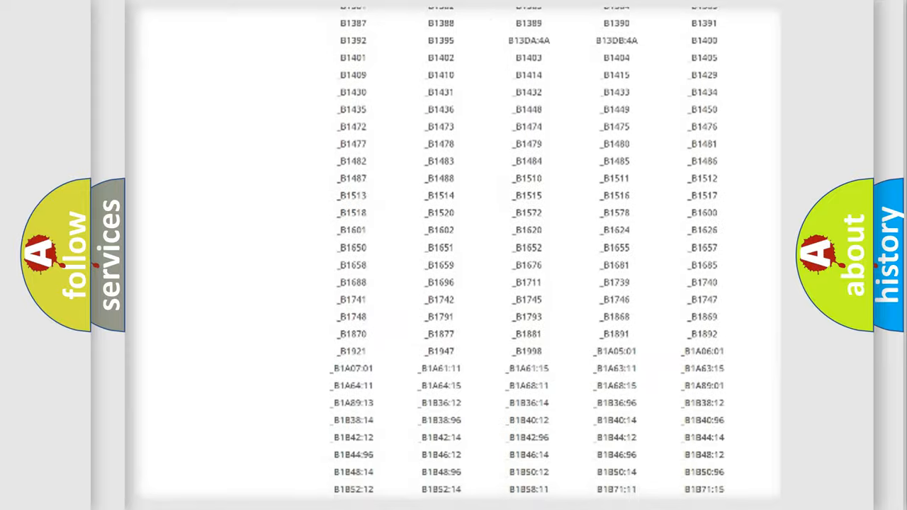